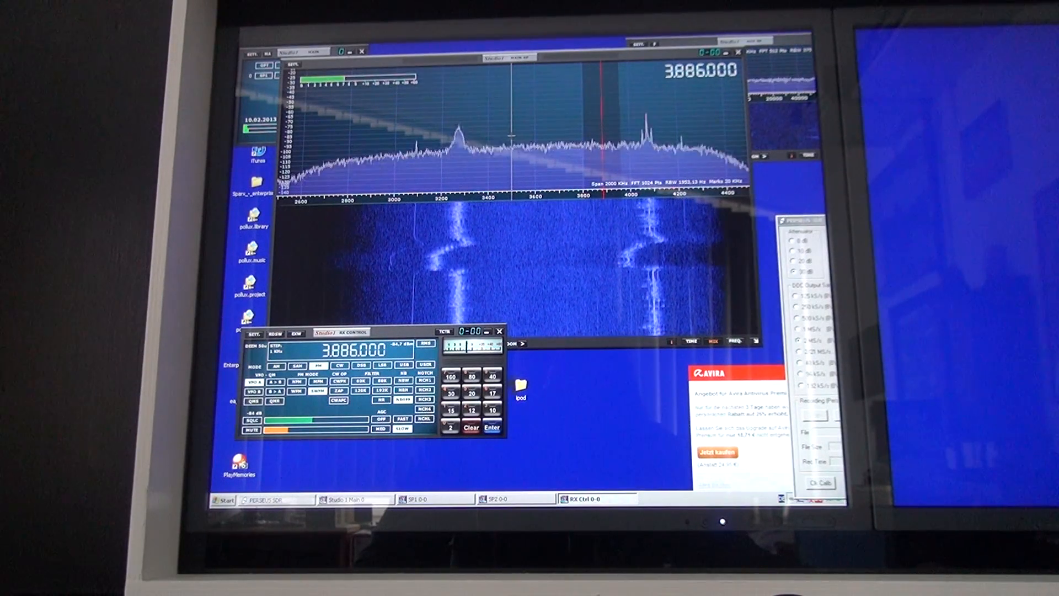
- Tune the receiver to about 3.499 MHz from the spectrum display
click(510, 138)
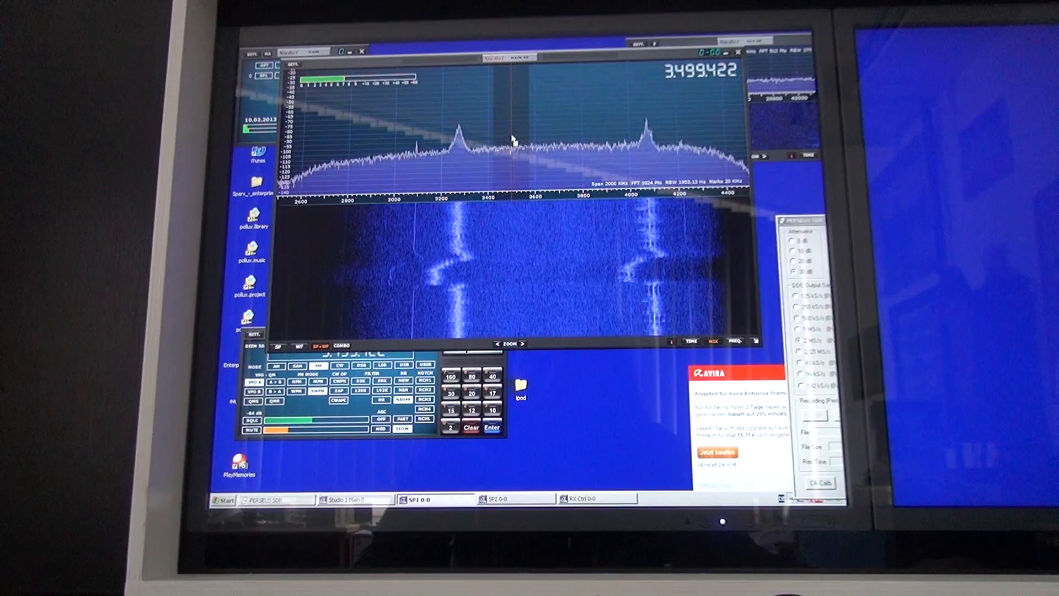